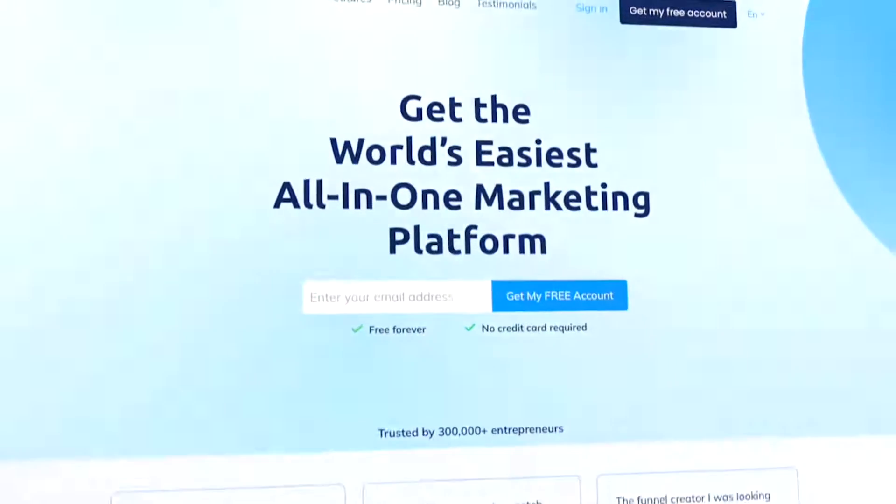
Scroll the Systeme.io page and open the Create Your Free Account popup.
scroll("down", 3)
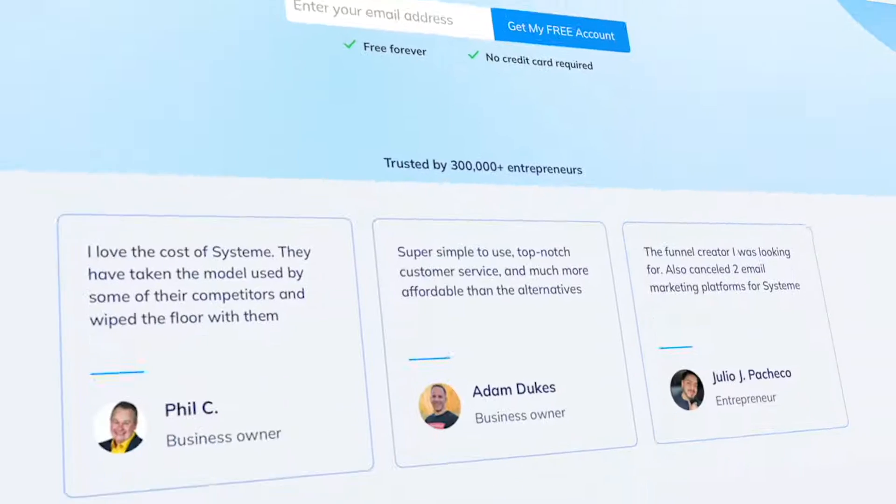
scroll("down", 3)
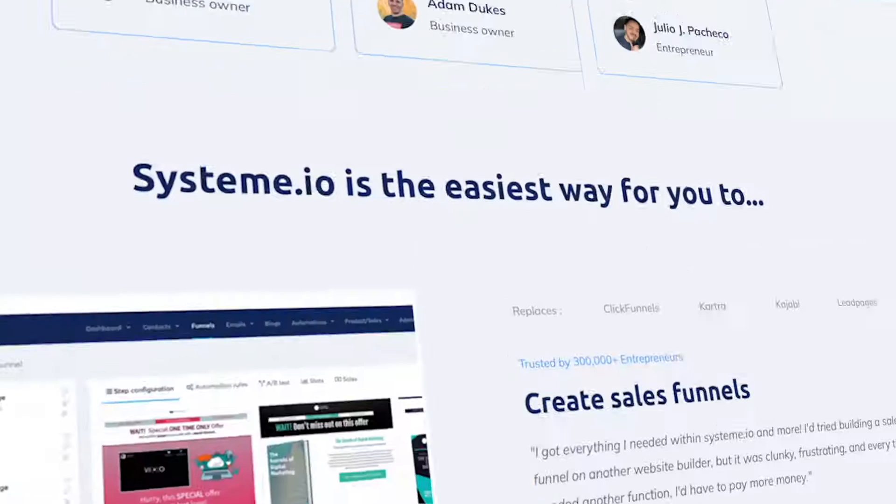
scroll("down", 3)
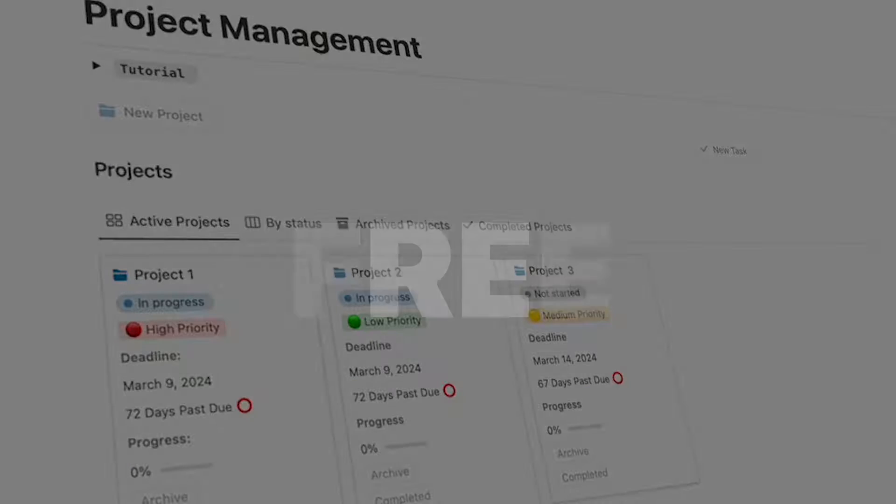
scroll("down", 3)
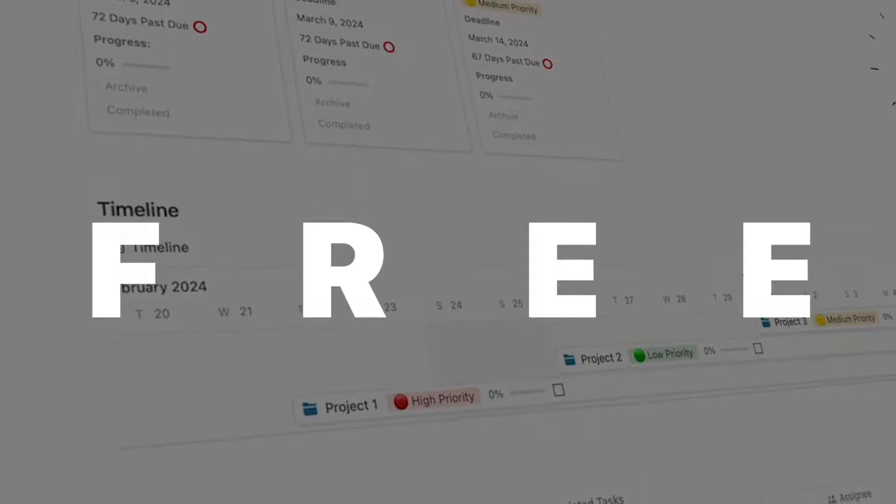
scroll("down", 3)
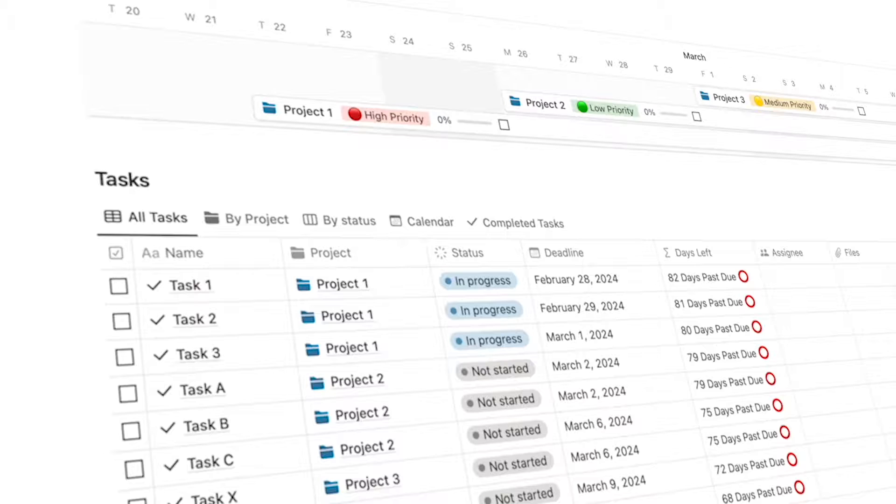
left_click(627, 69)
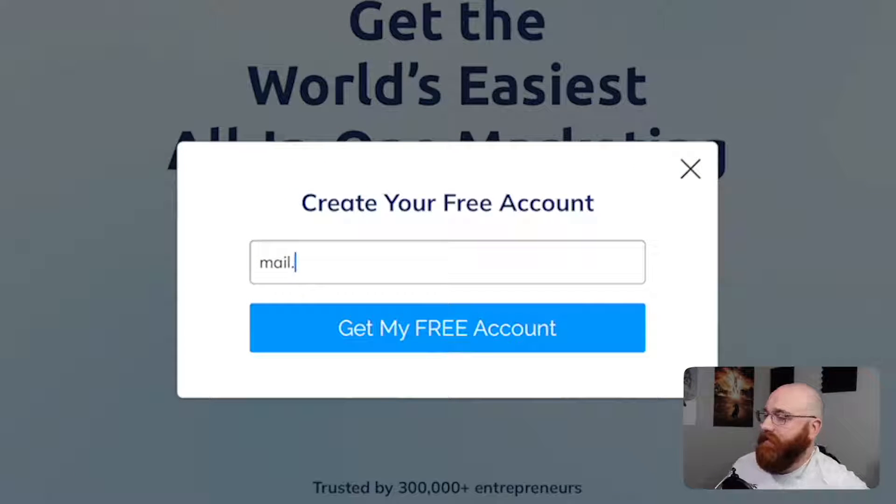
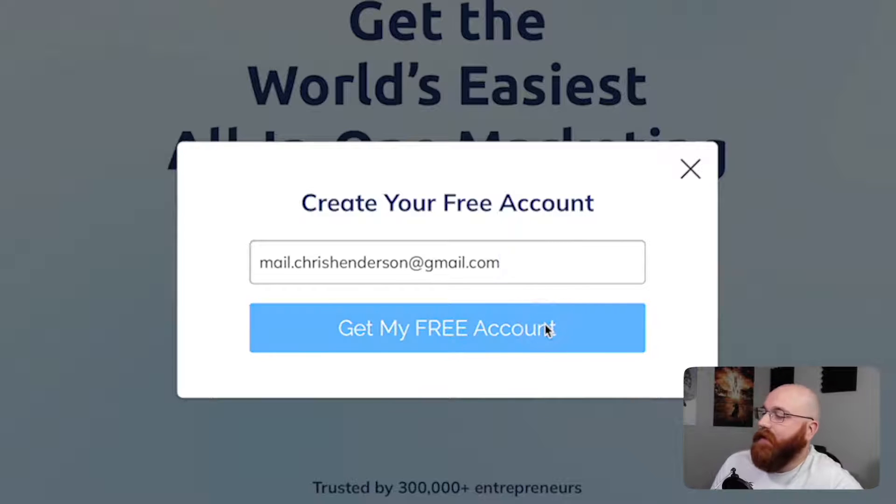
left_click(447, 328)
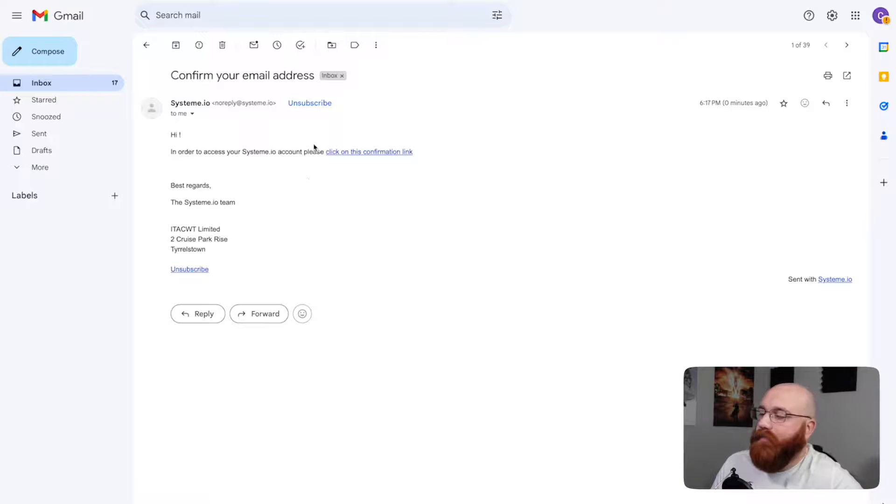
left_click(369, 152)
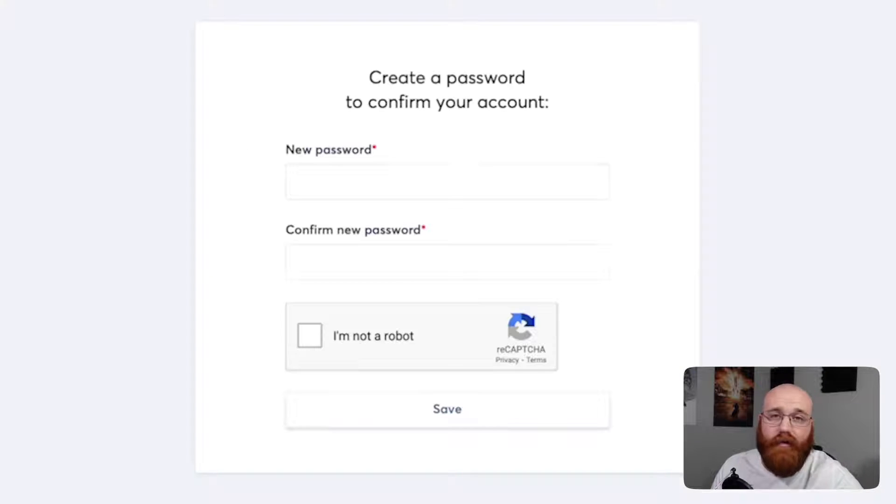
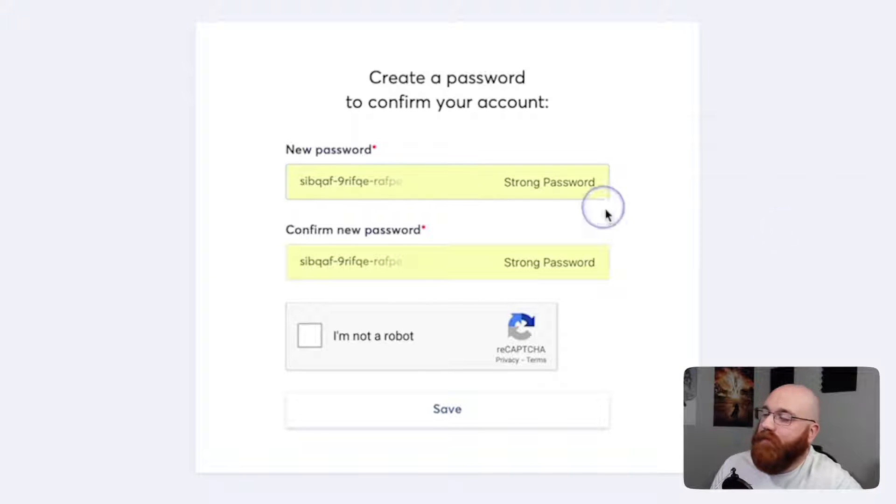
left_click(309, 336)
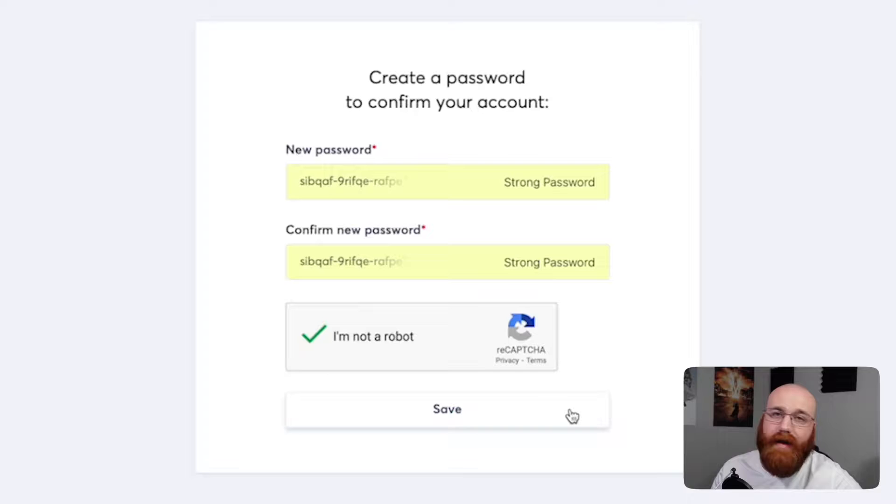
left_click(447, 410)
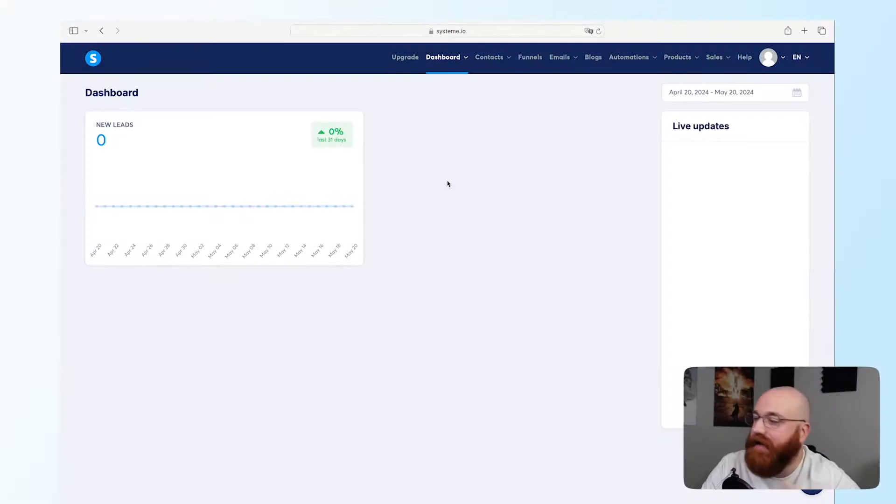
left_click(530, 56)
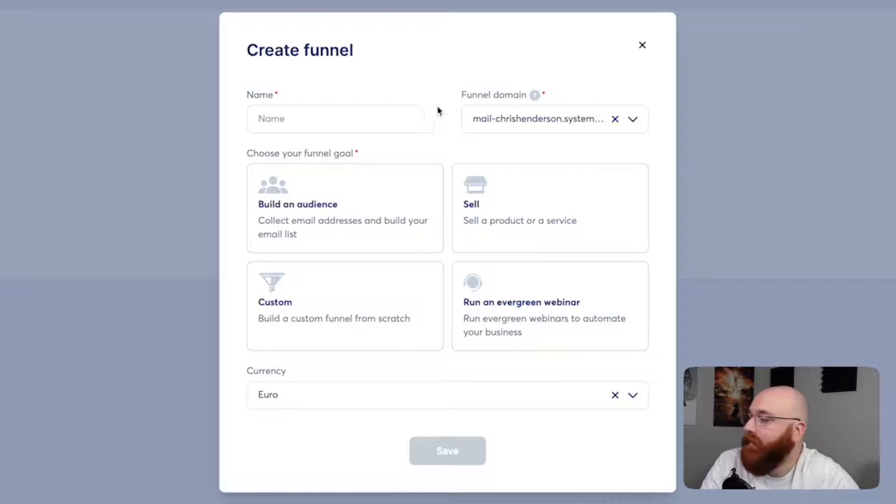
Create the 'Digital School' funnel with the Sell goal and Euro currency.
type("Digital School")
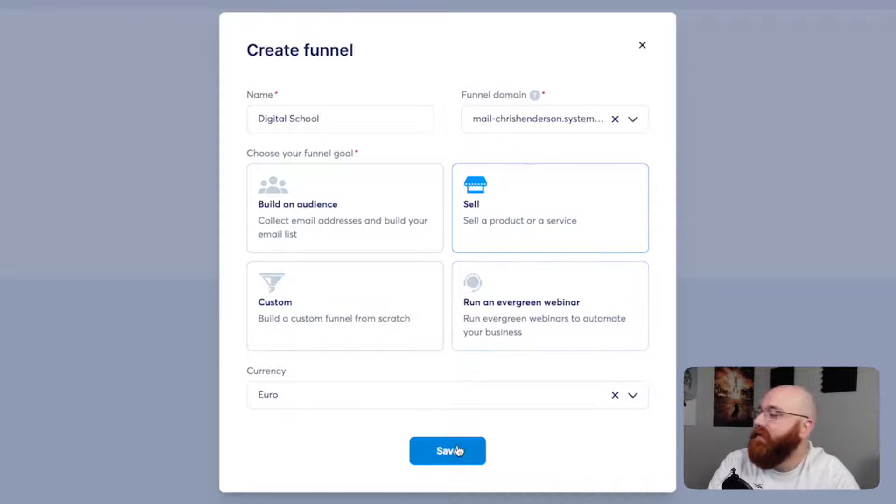
left_click(448, 451)
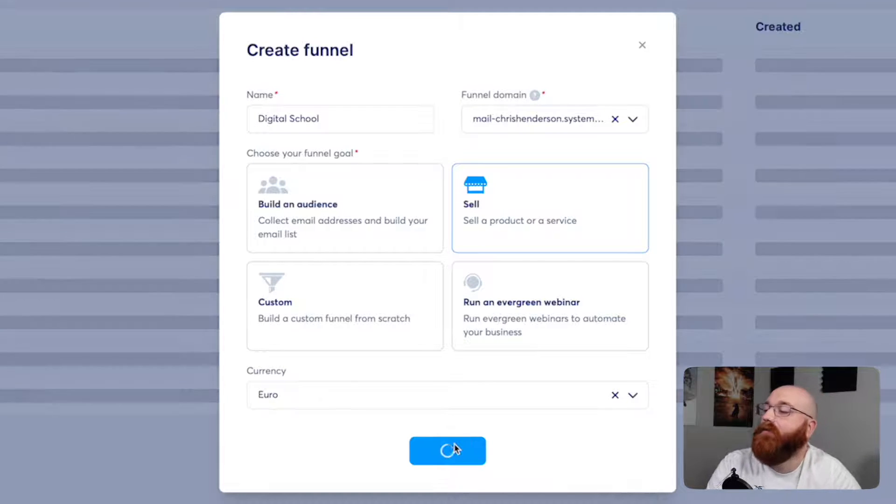
left_click(448, 451)
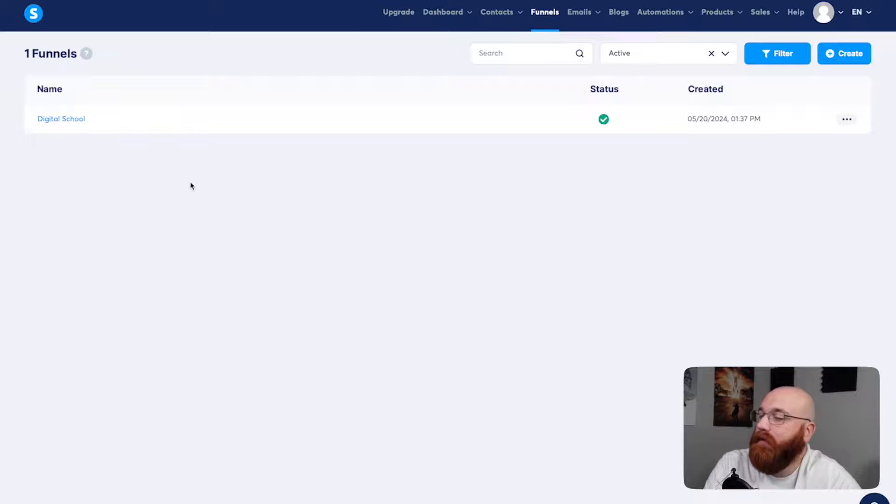
Open Digital School and select the Plans & Pricing order form template.
left_click(61, 118)
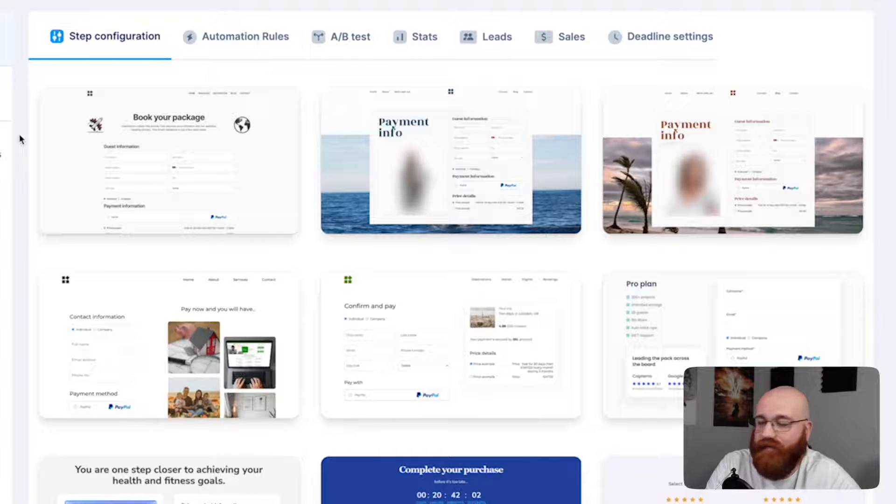
scroll("down", 3)
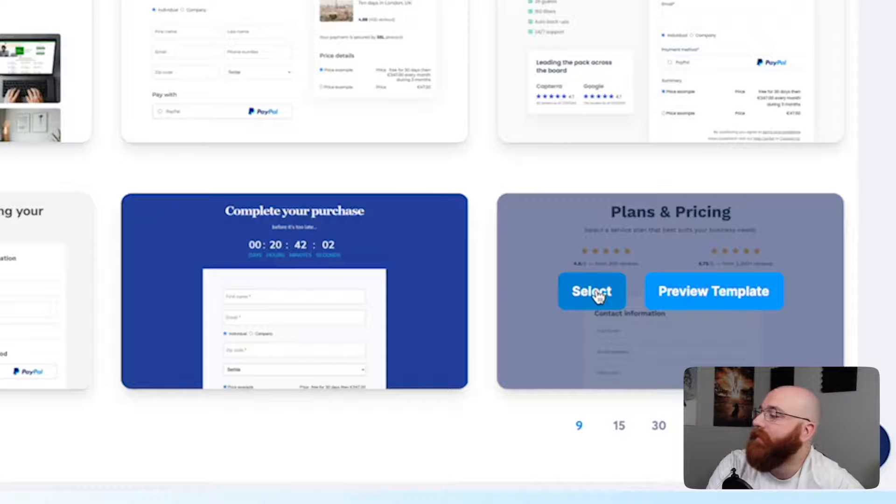
left_click(591, 291)
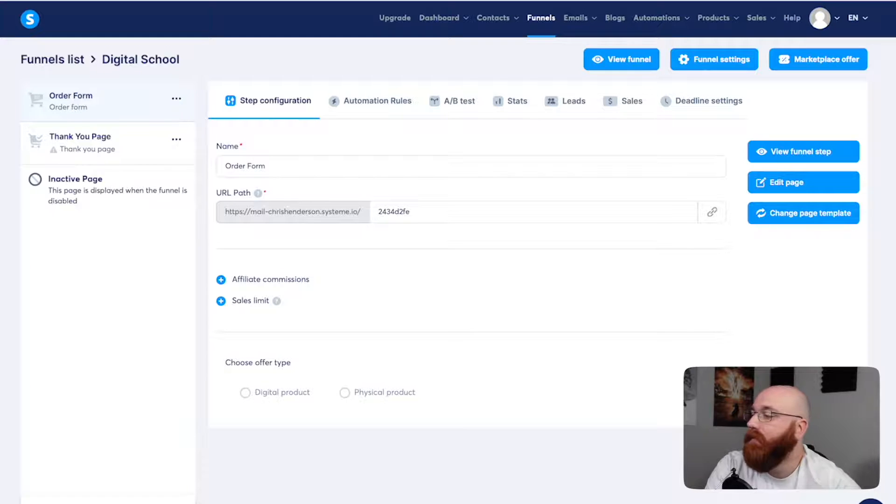
mouse_move(782, 192)
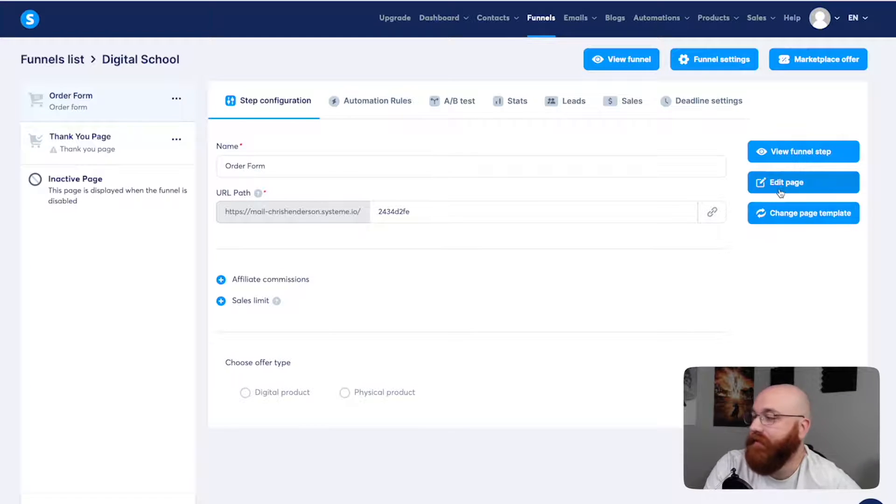
Open the Order Form step in the page editor.
left_click(786, 182)
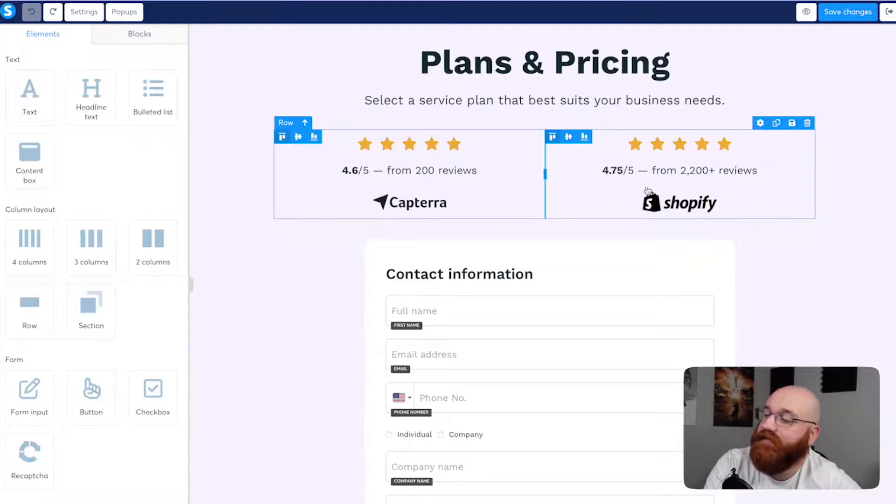
Select and delete the Capterra and Shopify reviews row.
left_click(644, 170)
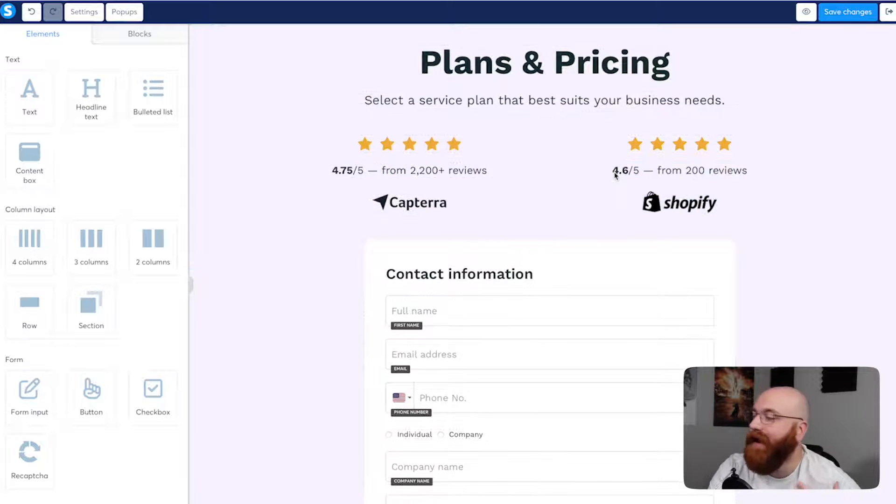
left_click(680, 170)
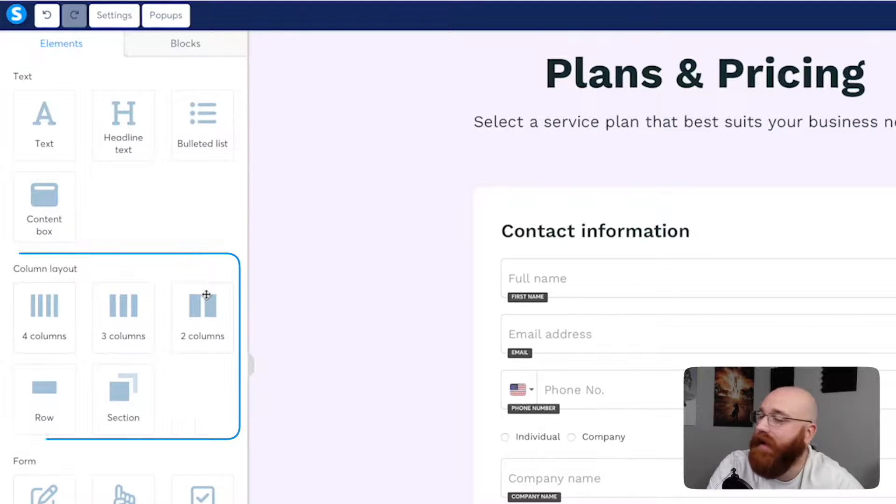
scroll("down", 3)
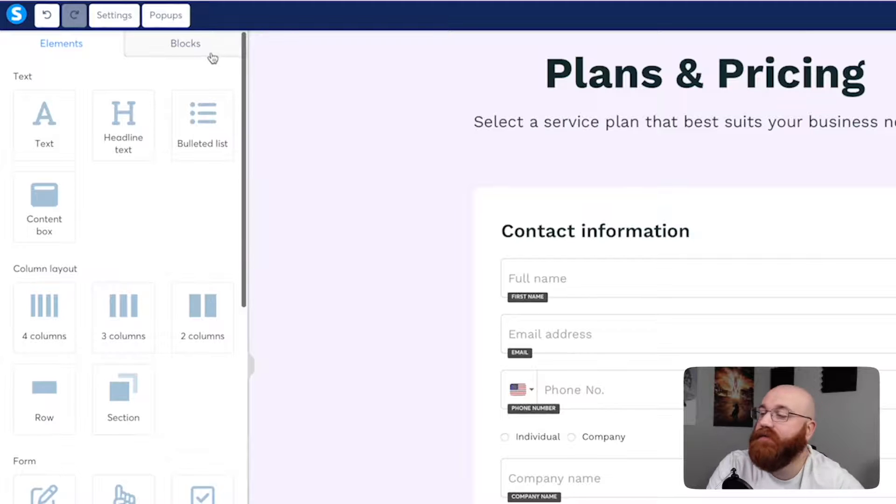
Switch to the Blocks tab and browse the ready-made block categories.
left_click(186, 44)
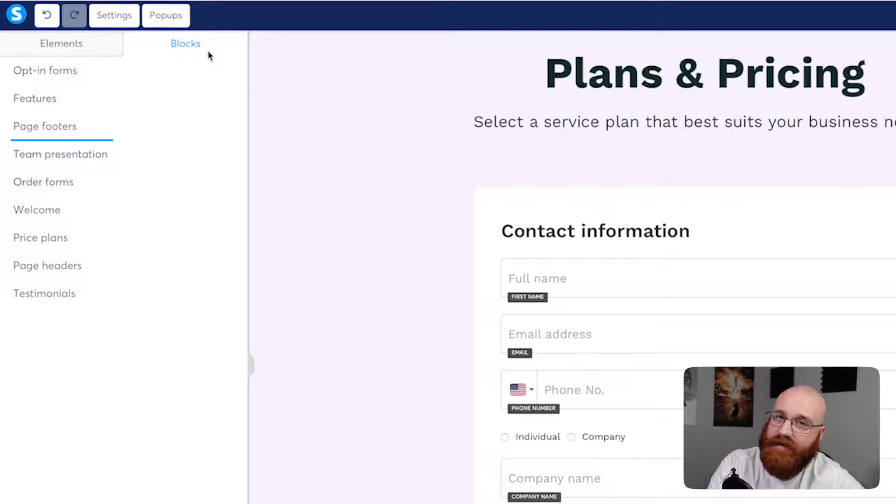
left_click(36, 209)
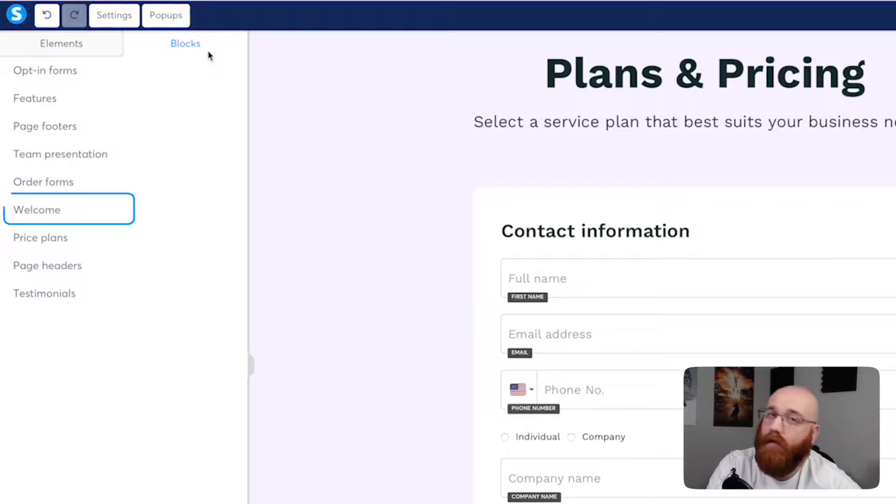
left_click(47, 265)
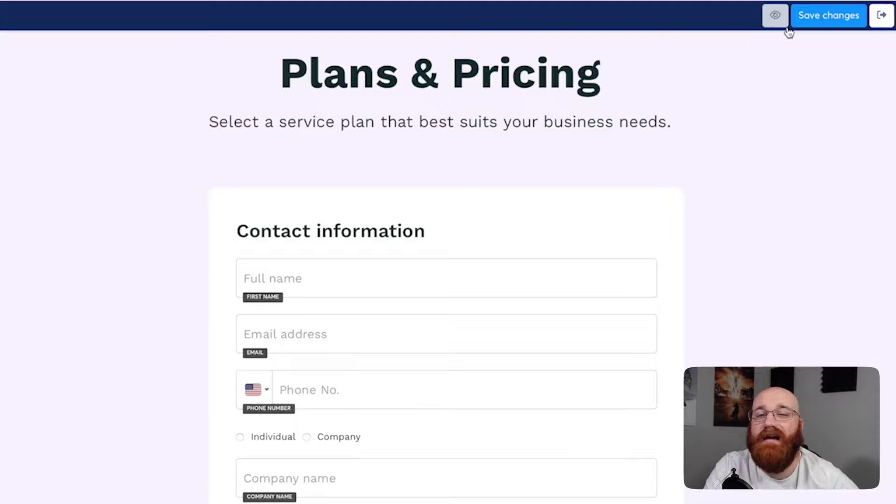
mouse_move(775, 15)
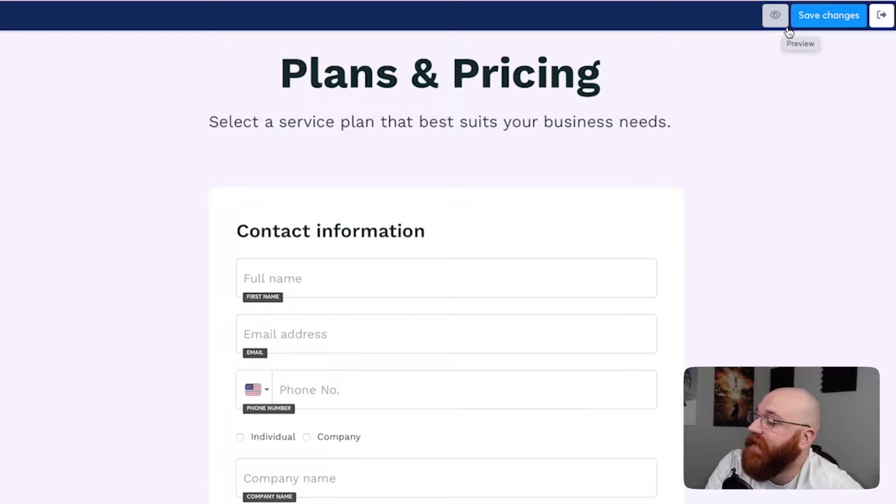
mouse_move(829, 28)
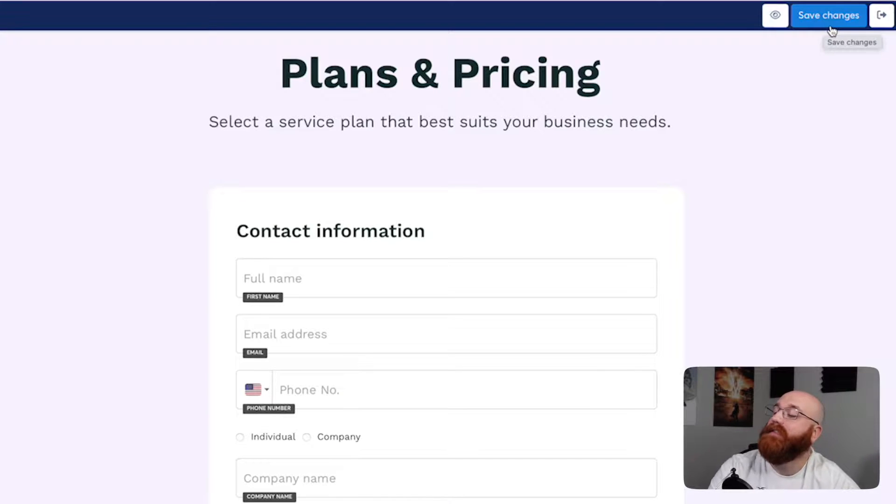
Save the changes to the edited order form.
left_click(829, 15)
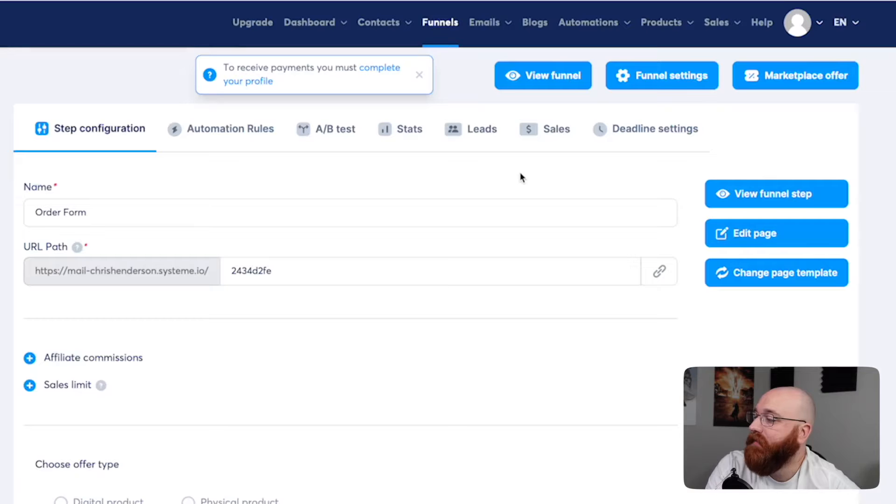
mouse_move(542, 80)
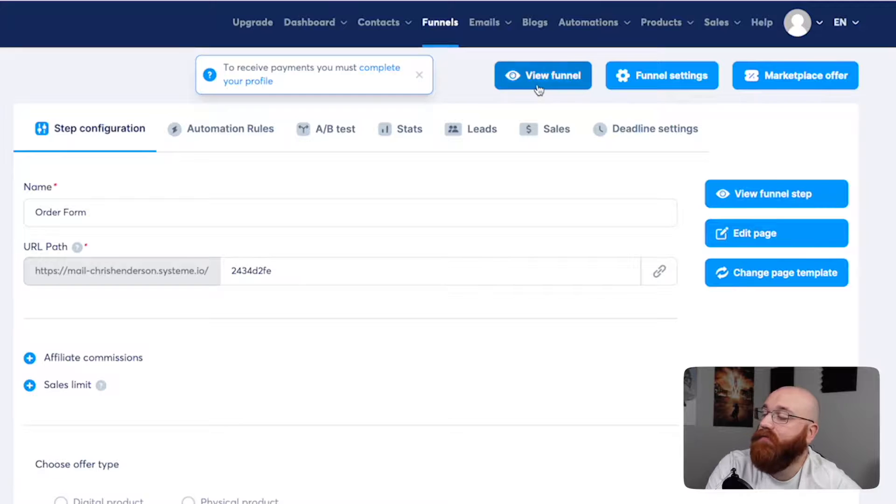
View the live Digital School order form in a new tab.
left_click(543, 75)
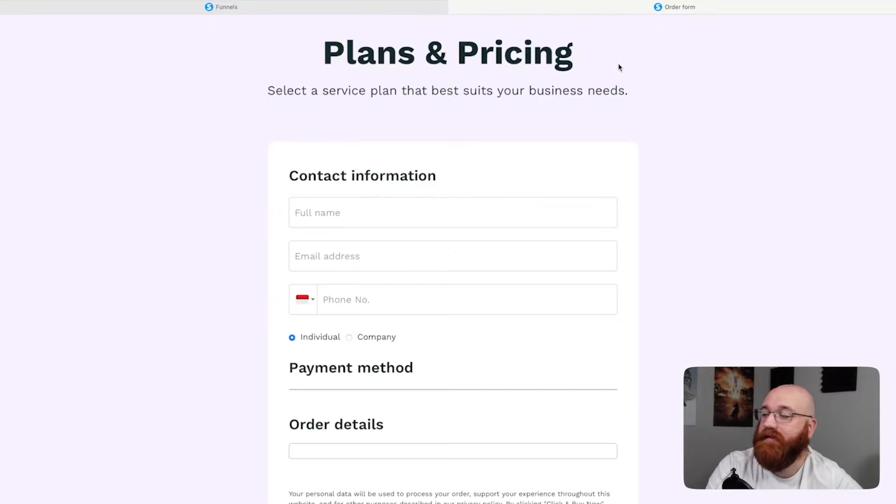